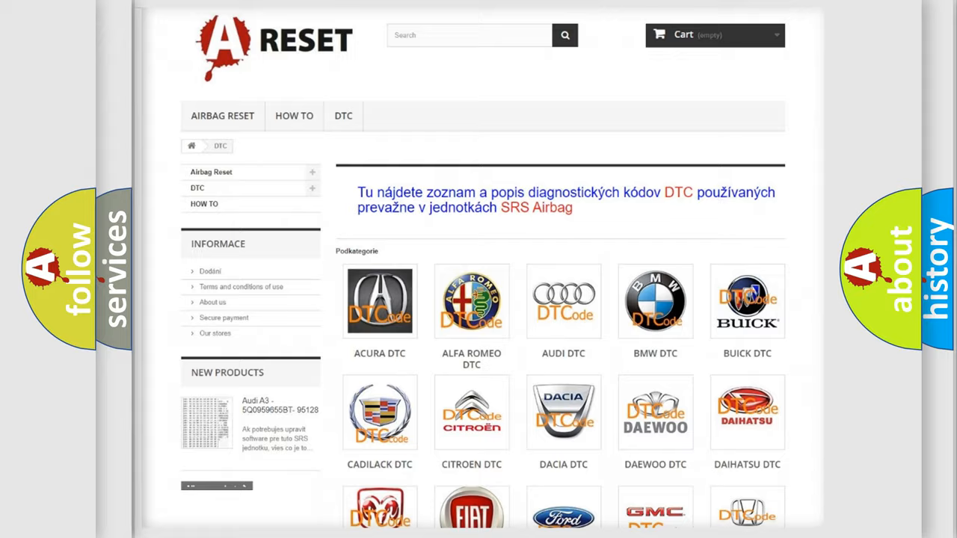
{"action": "scroll", "scroll_direction": "down", "scroll_amount": 3}
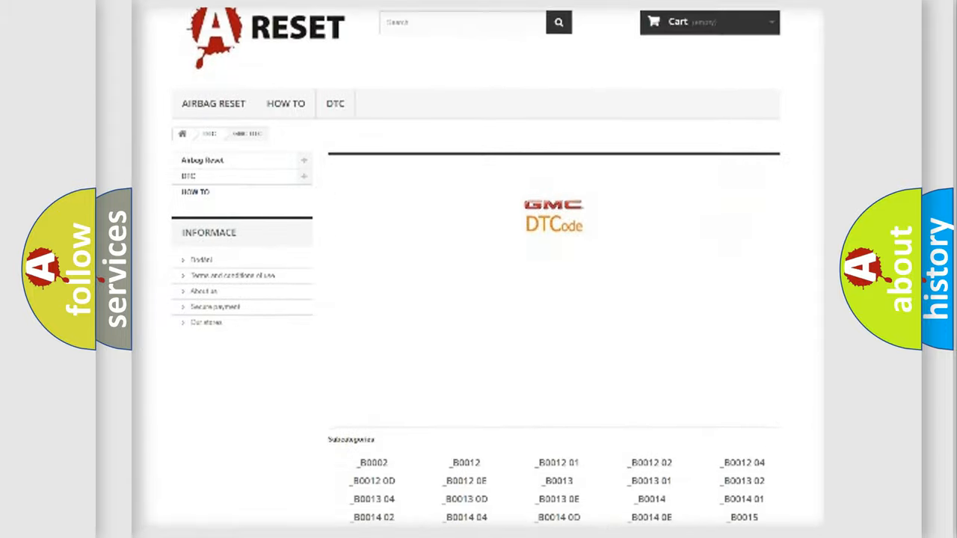
{"action": "scroll", "scroll_direction": "down", "scroll_amount": 3}
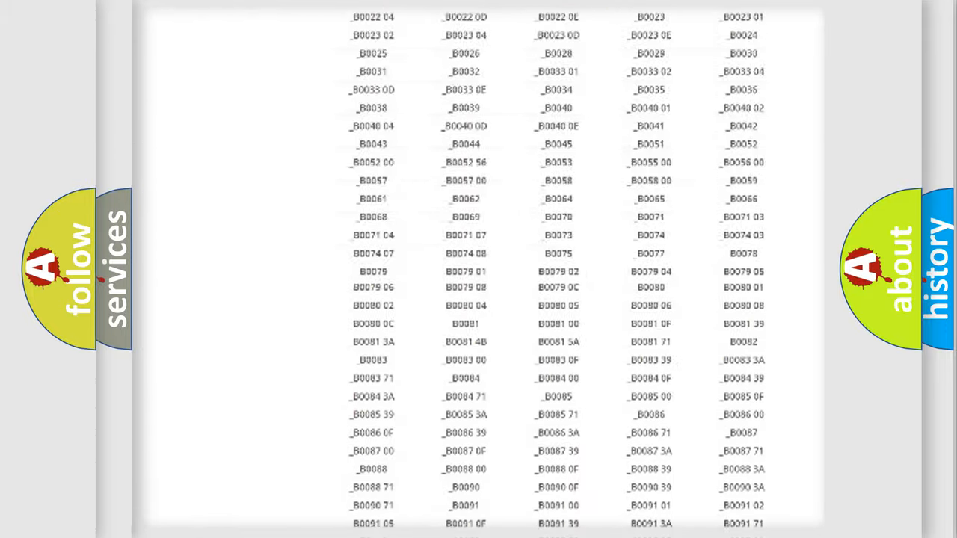